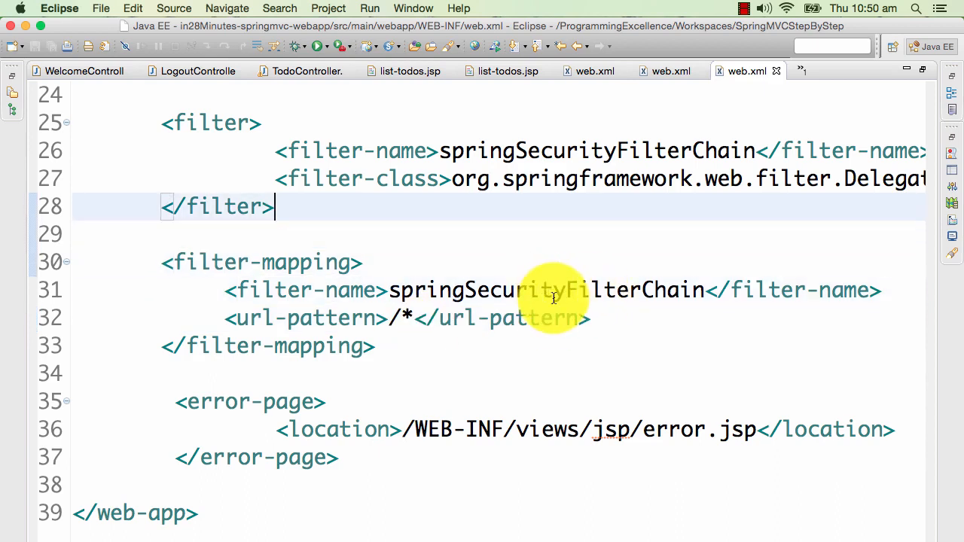
Step: Highlight the springSecurityFilterChain filter name in web.xml before moving to LoginRequiredFilter.java
double_click(546, 289)
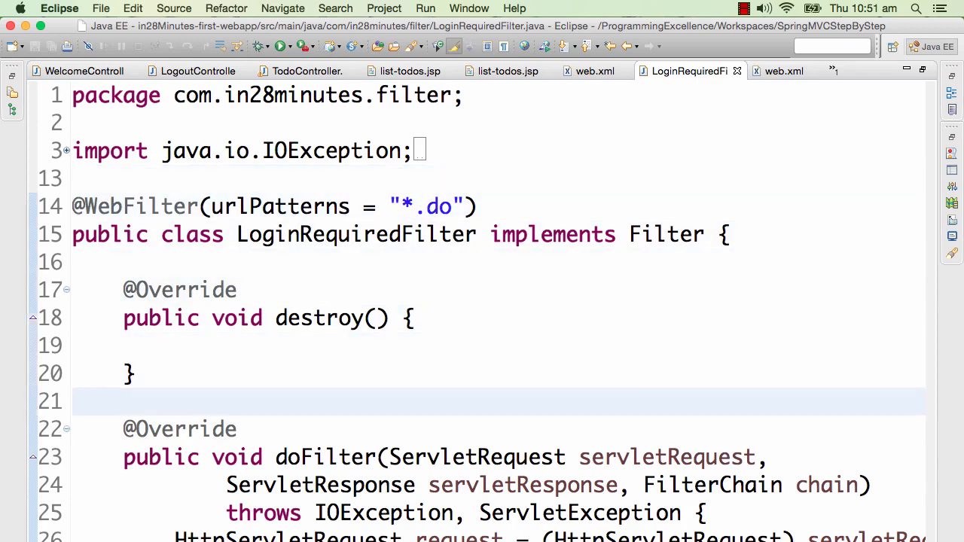
scroll(down, 3)
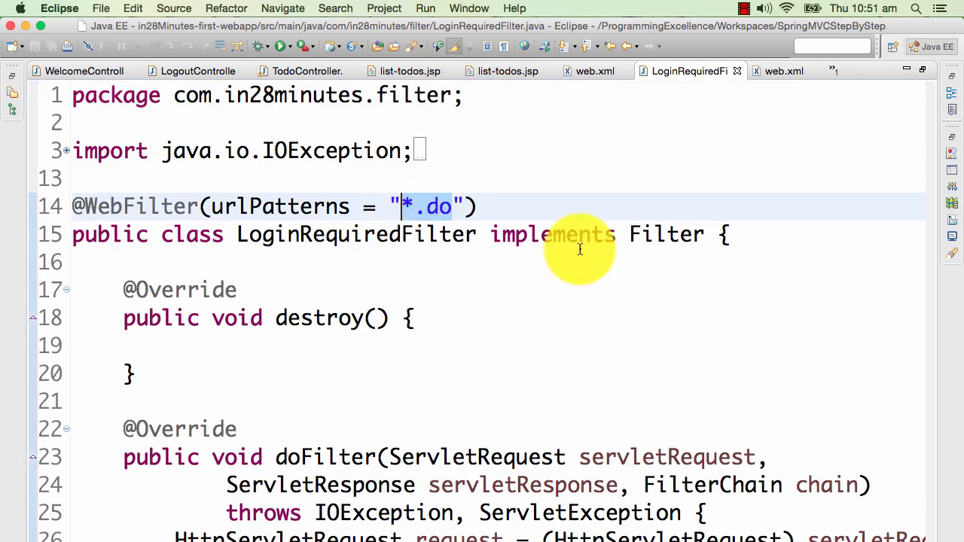
click(236, 316)
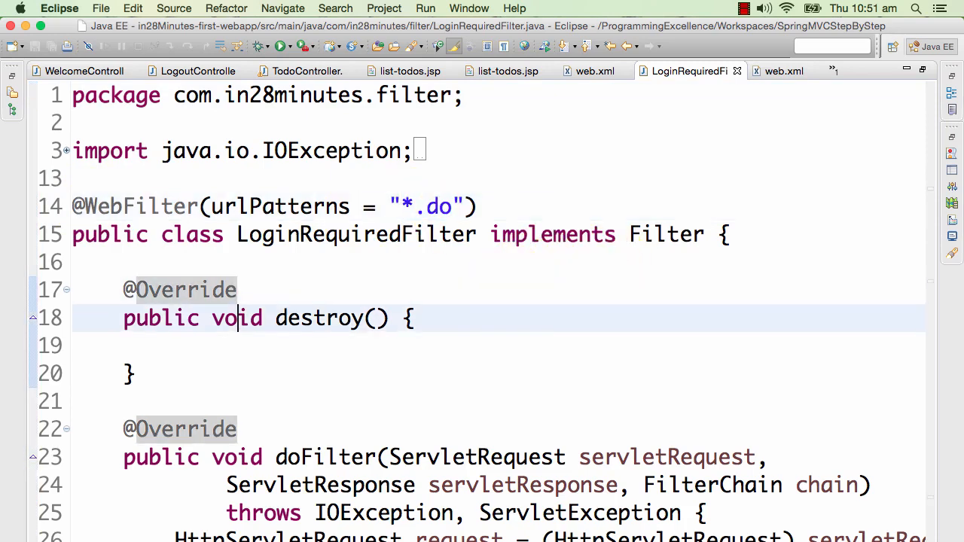
scroll(down, 3)
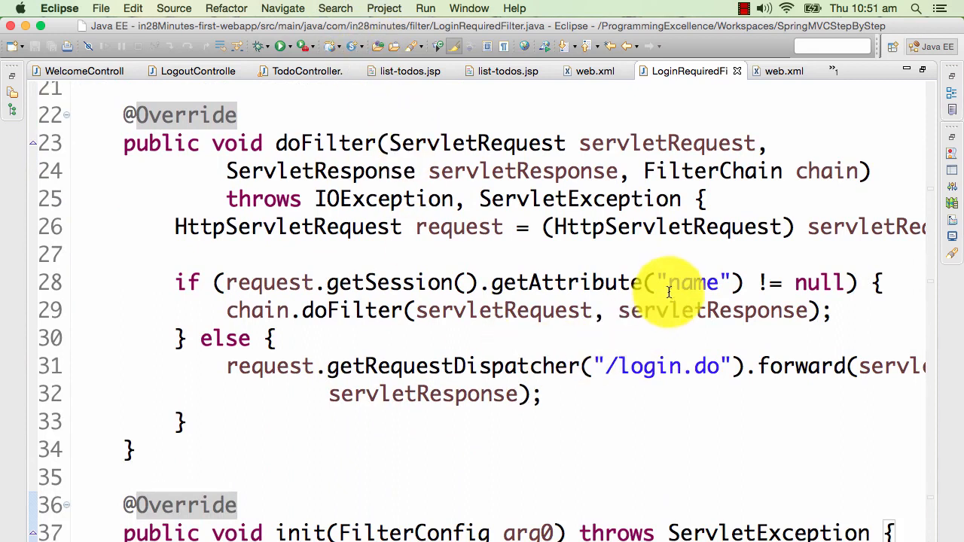
Step: Highlight the session attribute name in getAttribute, then clear the /login.do forward highlight
click(670, 283)
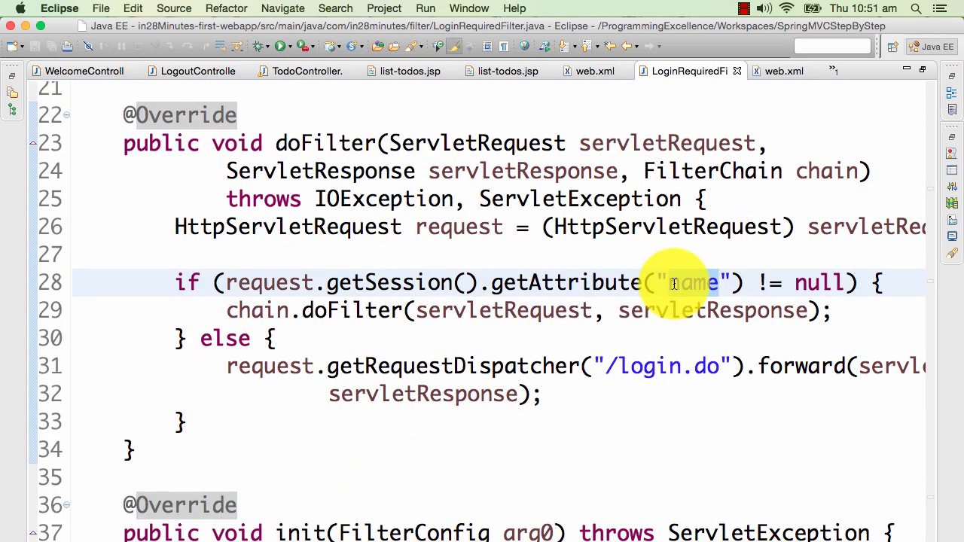
double_click(691, 283)
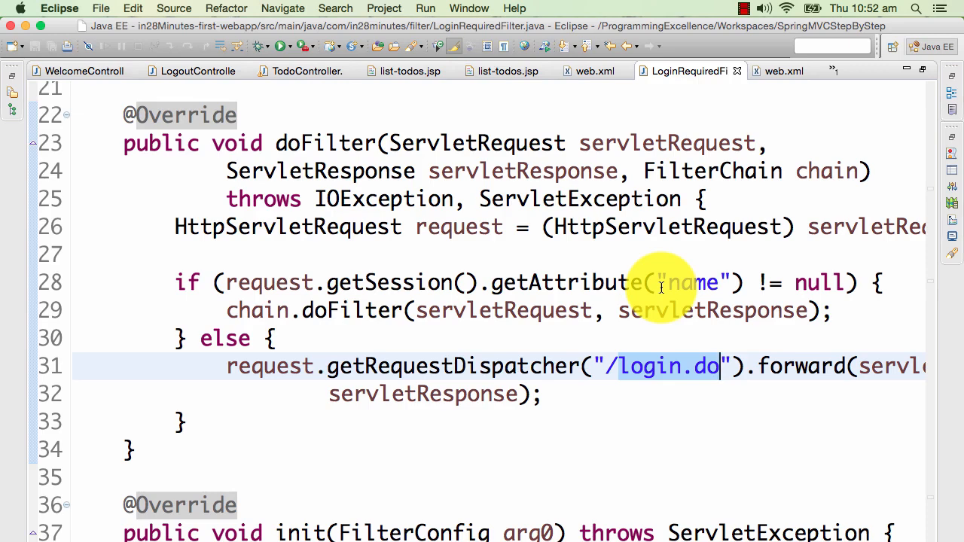
mouse_move(250, 271)
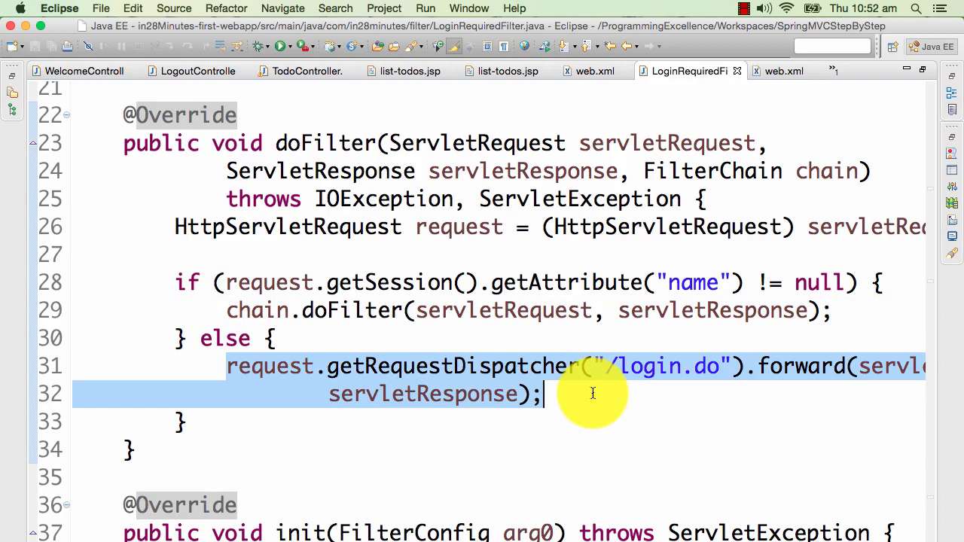
click(496, 71)
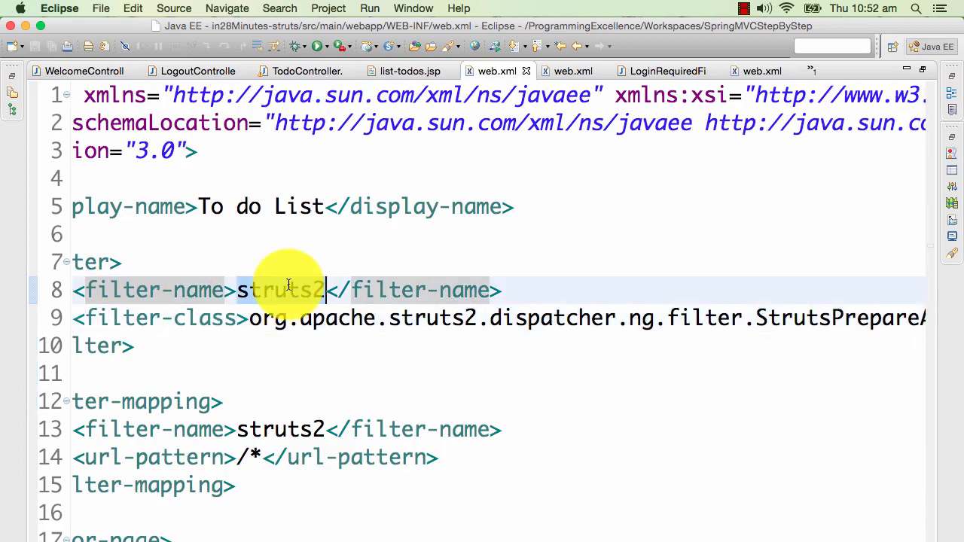
scroll(right, 3)
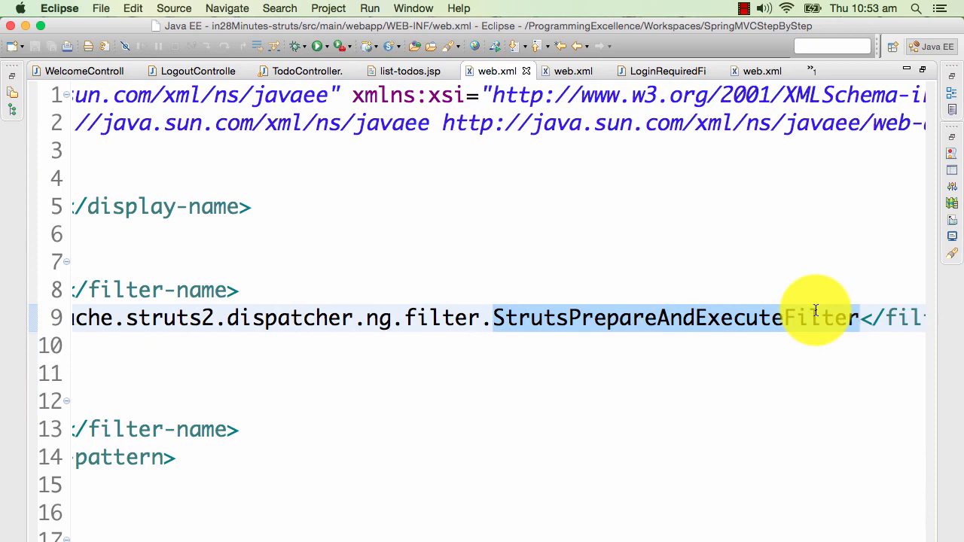
click(860, 316)
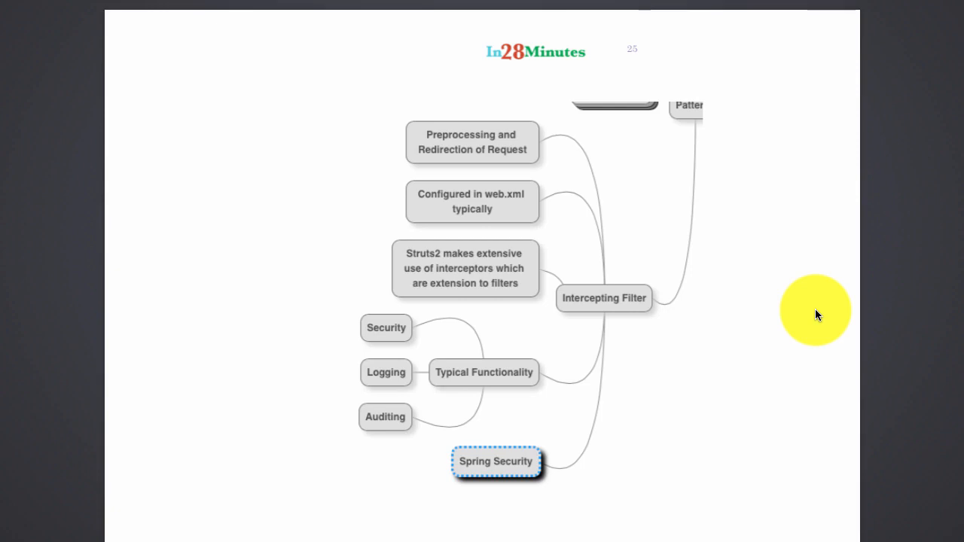
mouse_move(798, 6)
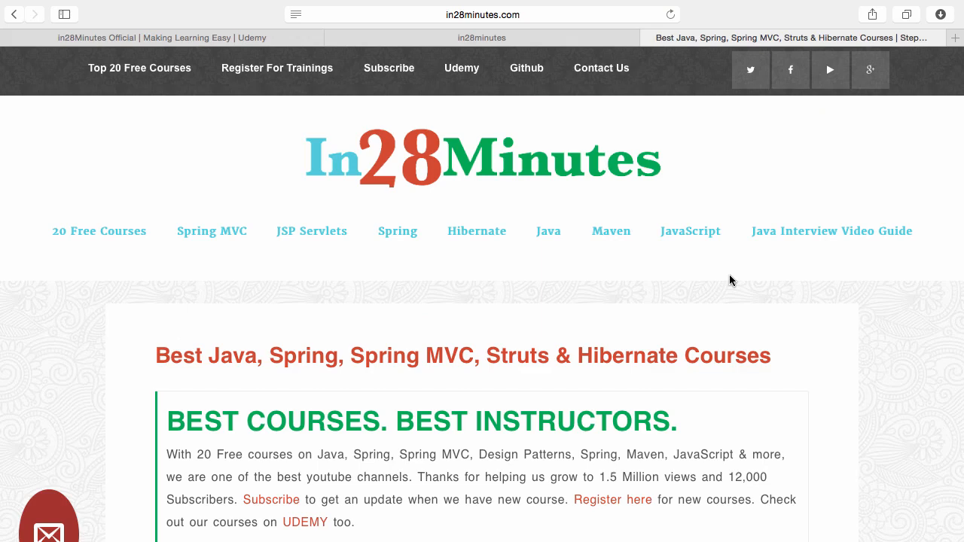
mouse_move(428, 107)
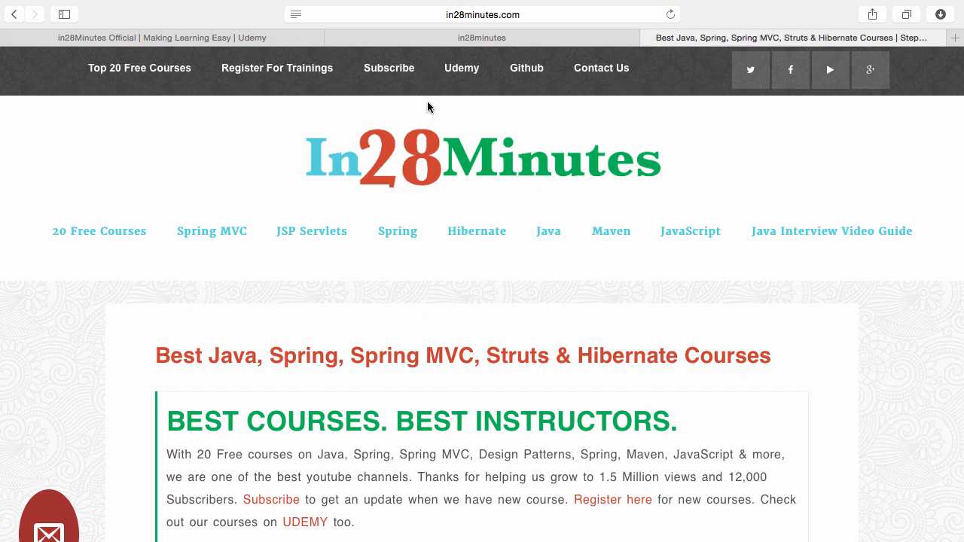
mouse_move(451, 79)
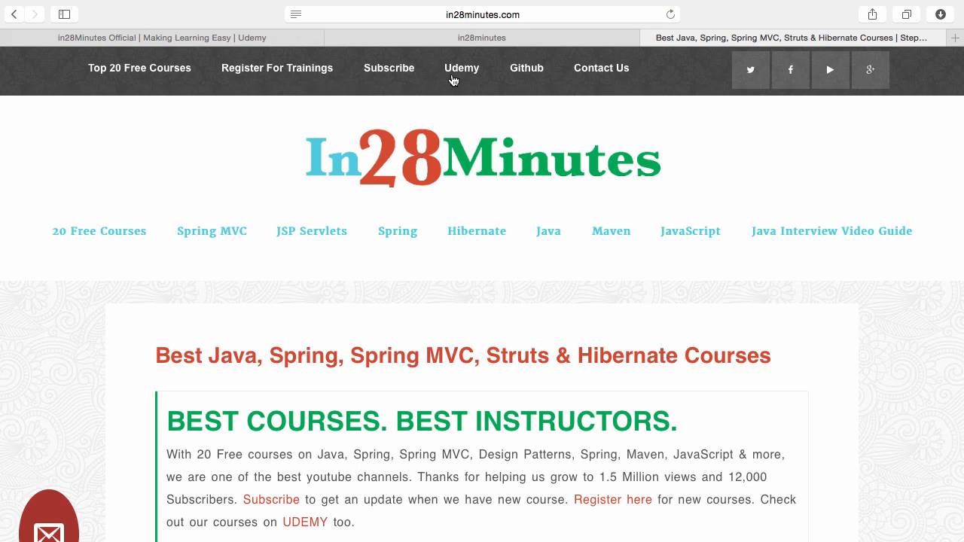
mouse_move(528, 73)
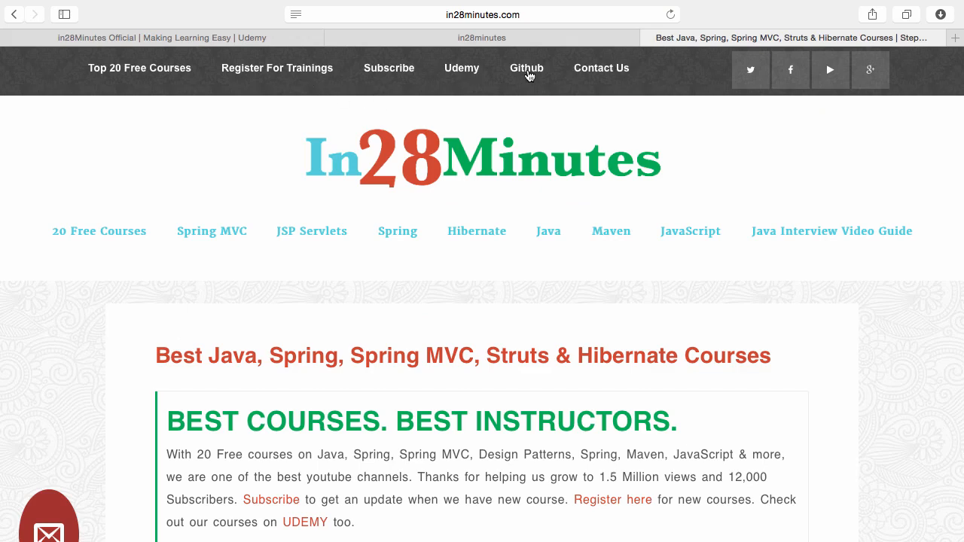
Step: Follow the Github navigation link to the in28minutes GitHub profile
click(526, 67)
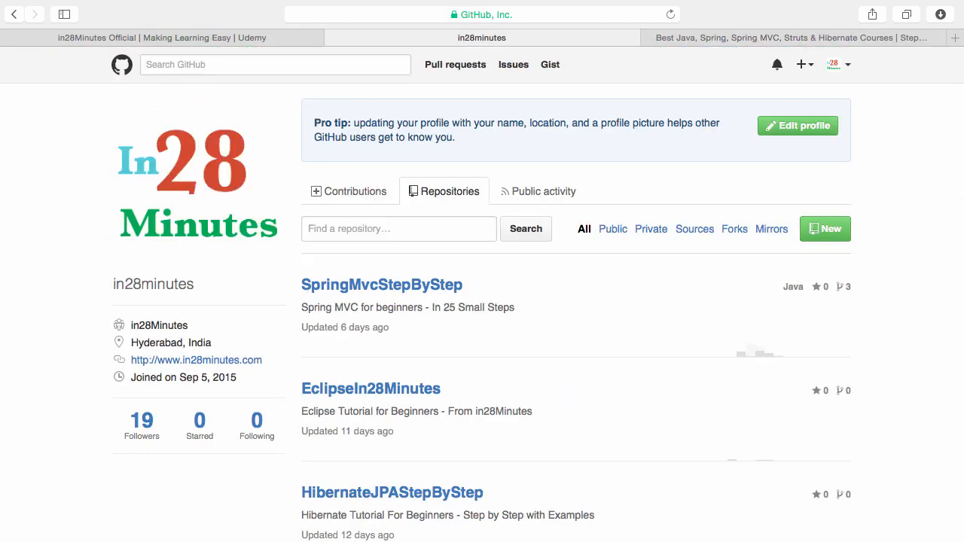
scroll(down, 3)
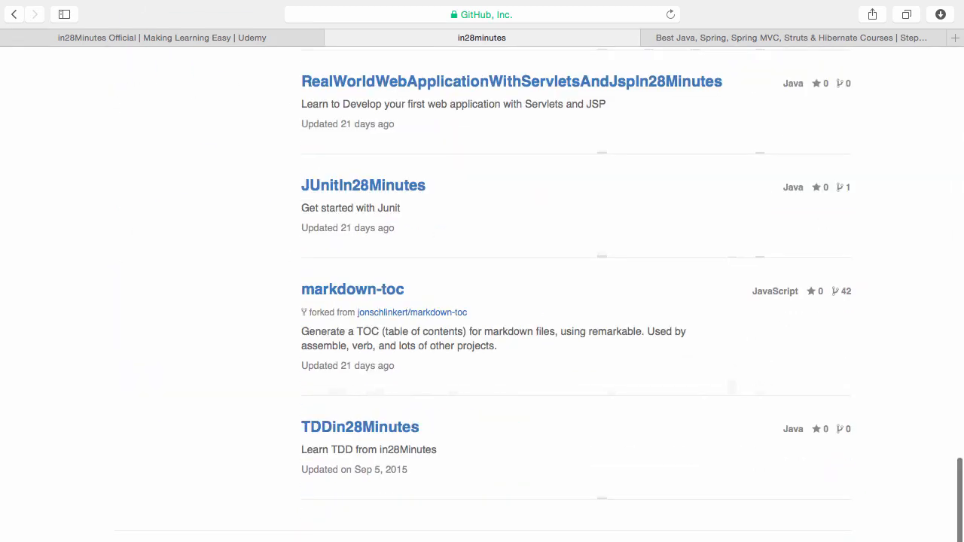